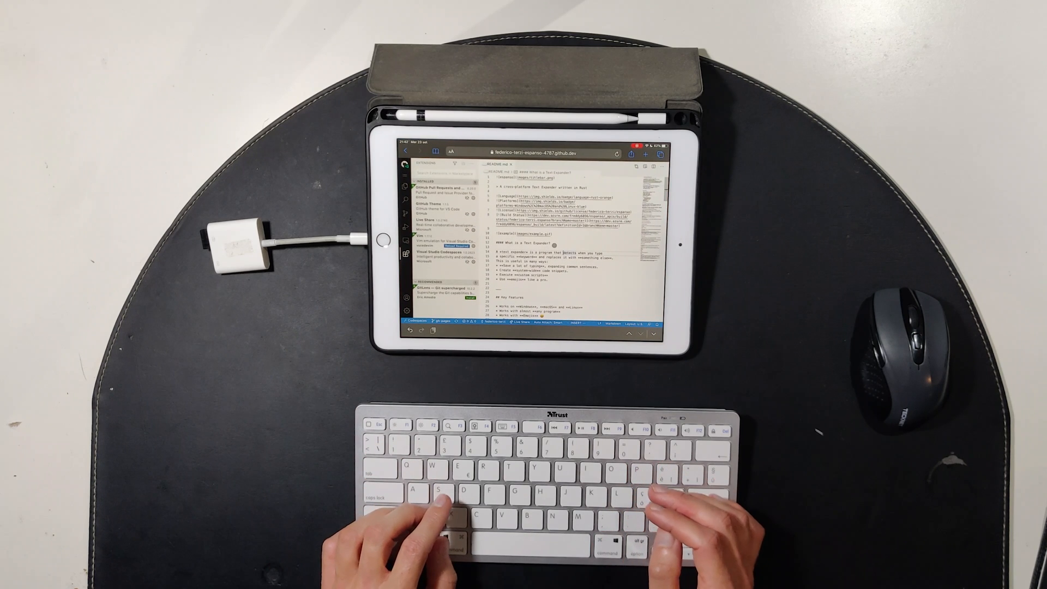
Leave Vim insert mode, open docs/forms.md from Explorer, and scroll to add the macOS remarks section
key("cmd+.")
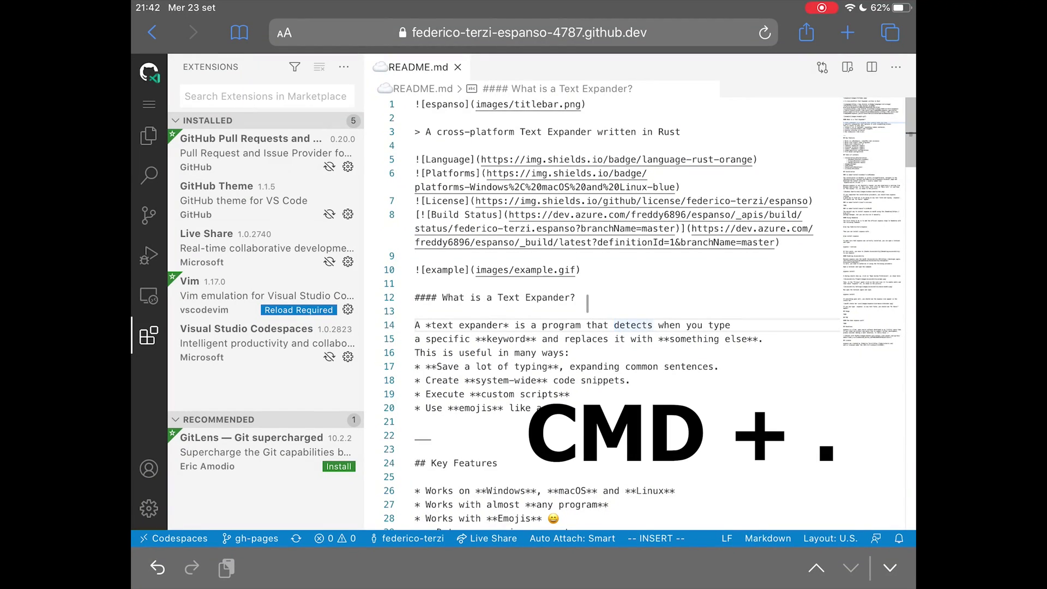
key("Escape")
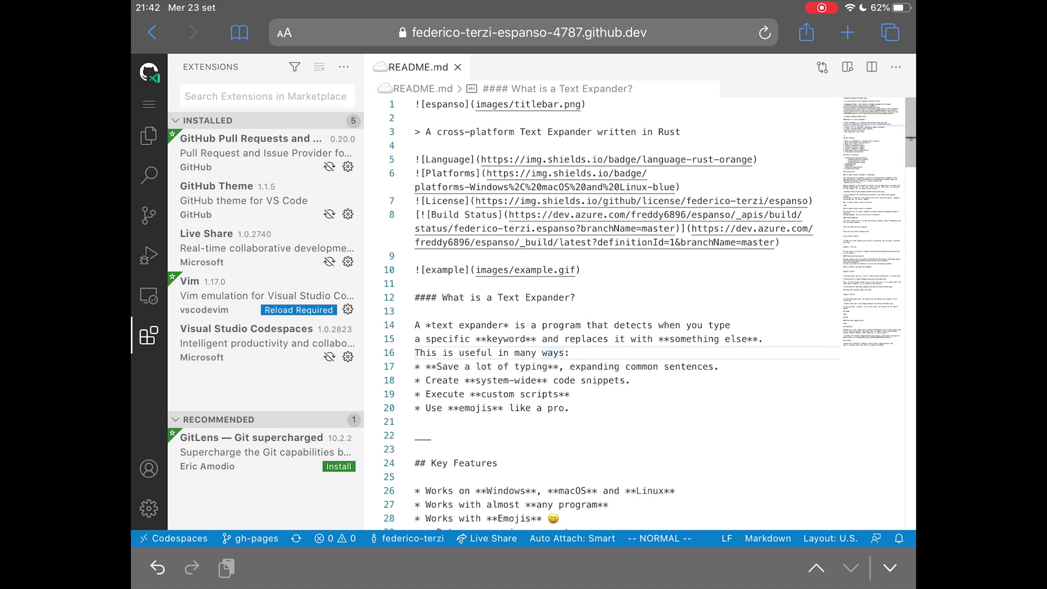
left_click(148, 136)
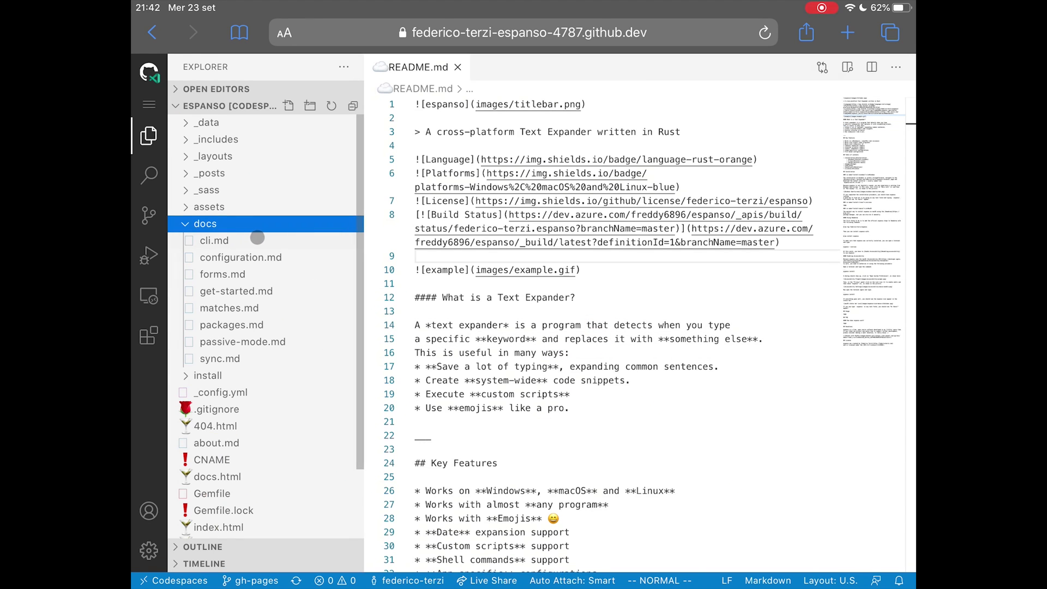
left_click(223, 273)
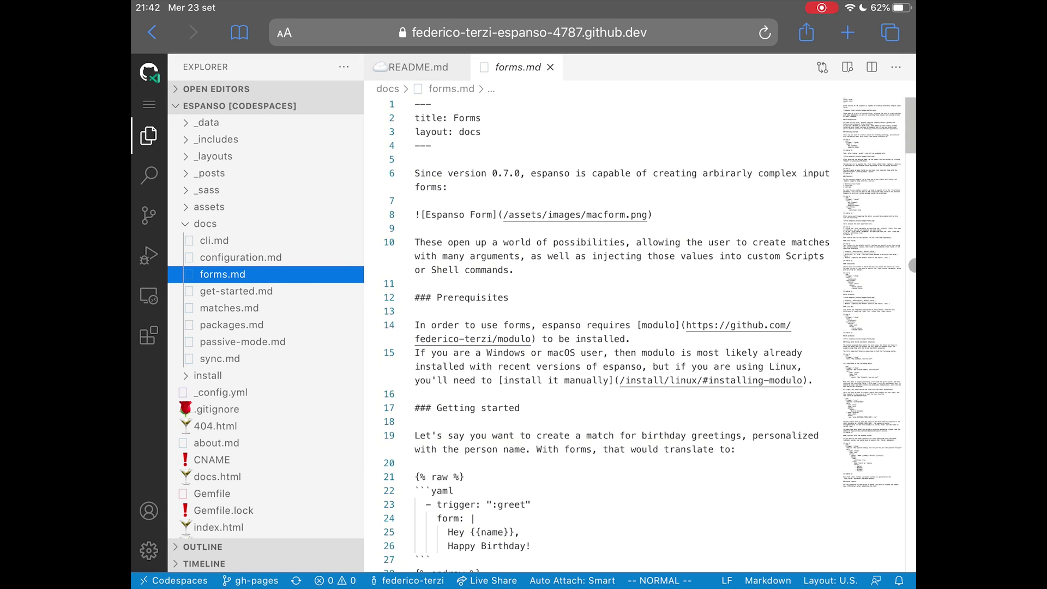
scroll("down", 3)
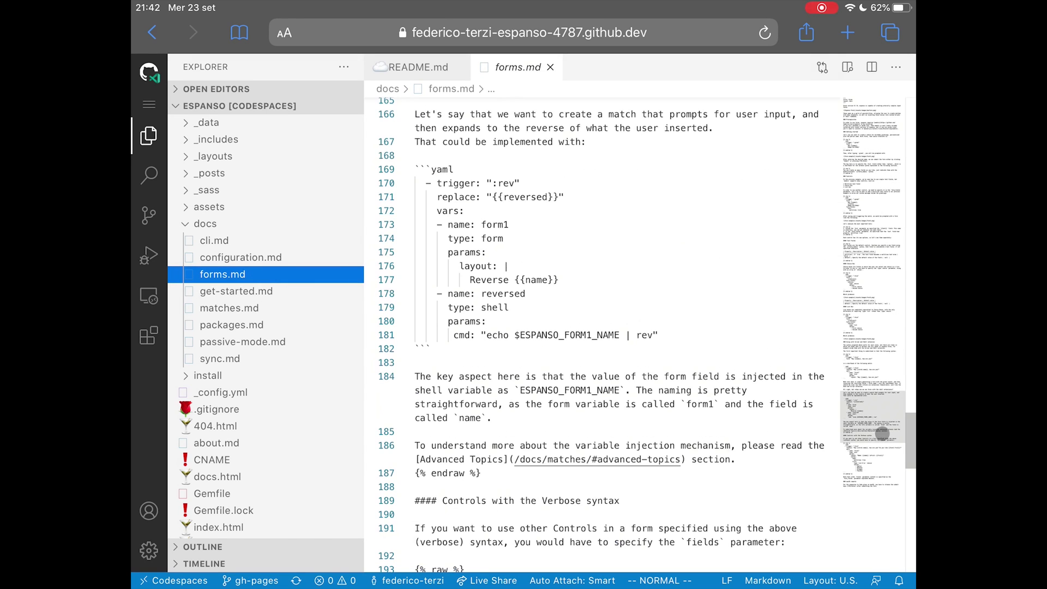
scroll("down", 3)
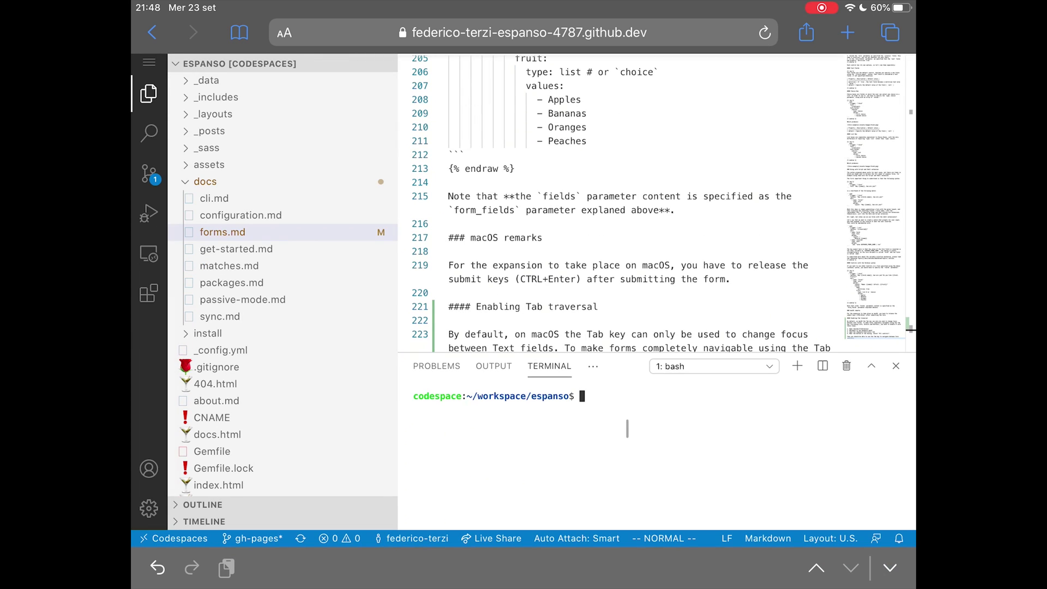
Run git status and bundler install, then type the jekyll serve command
type("git status")
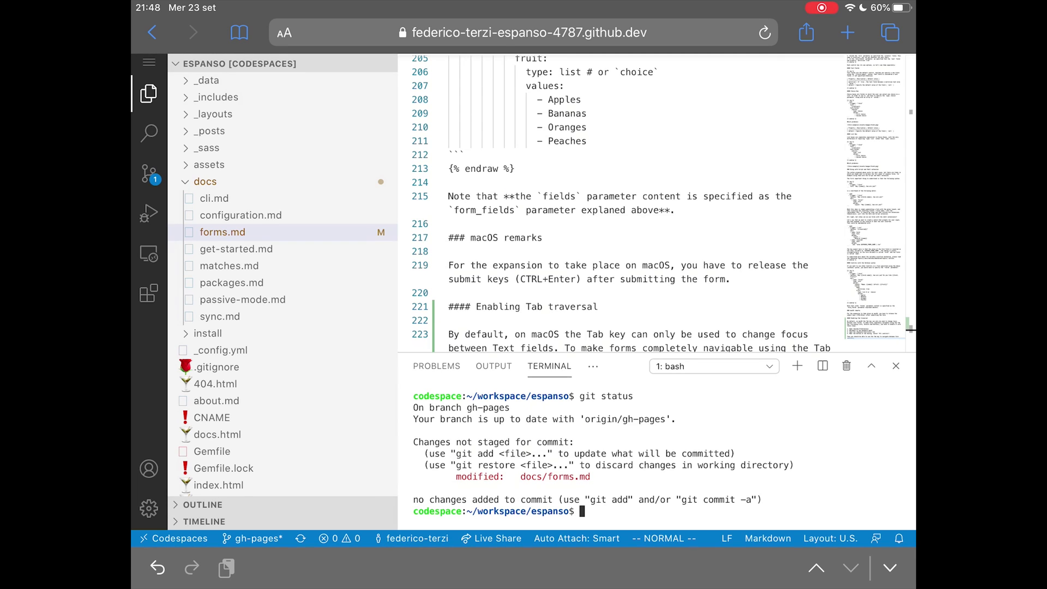
type("bundler ins")
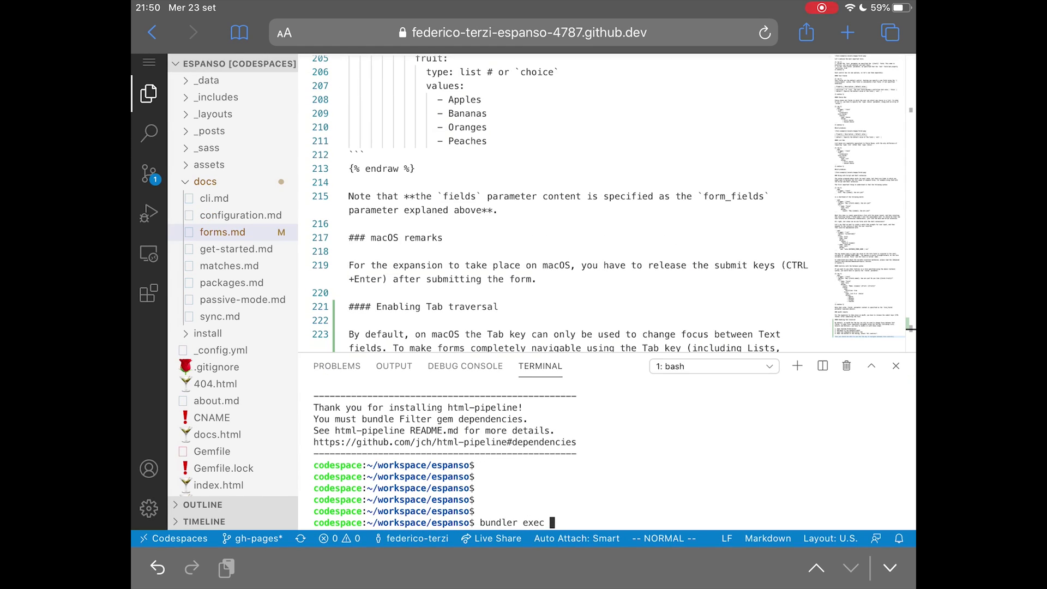
type("jekyll serve")
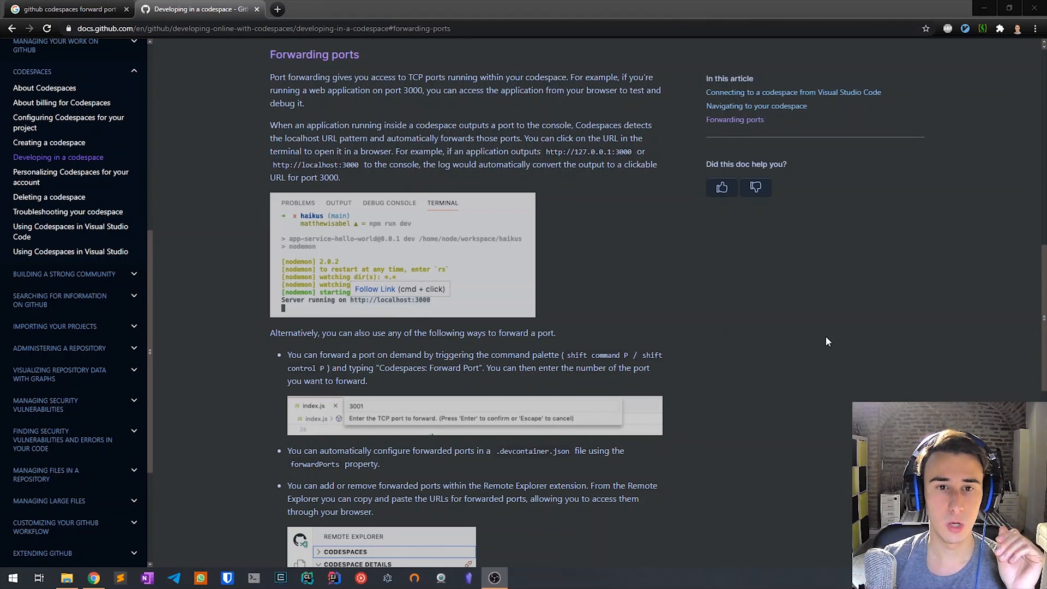
mouse_move(825, 343)
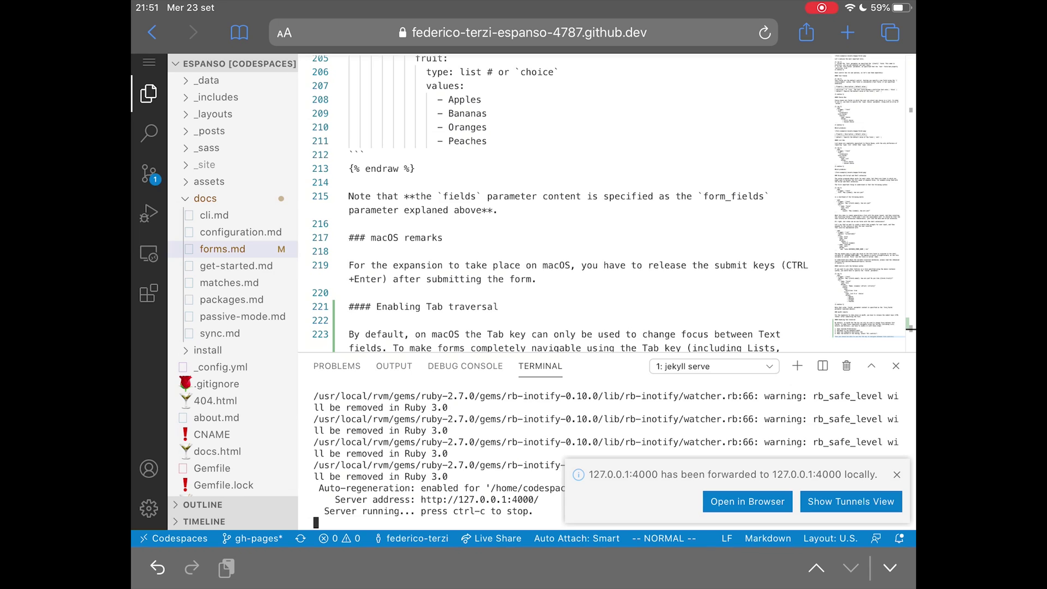
Open the forwarded local site preview and browse its Documentation section
left_click(747, 502)
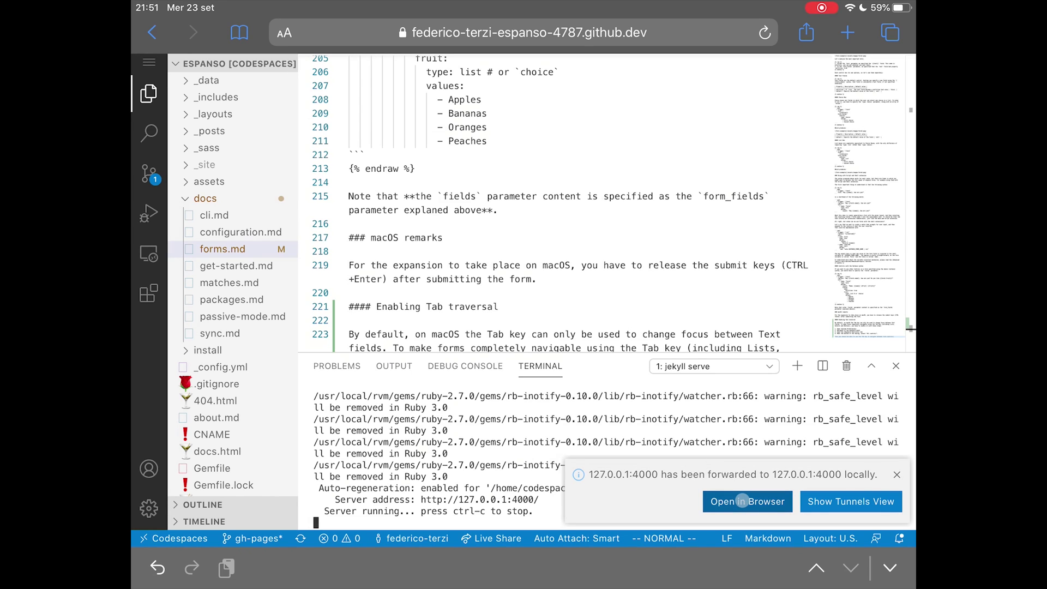
left_click(747, 502)
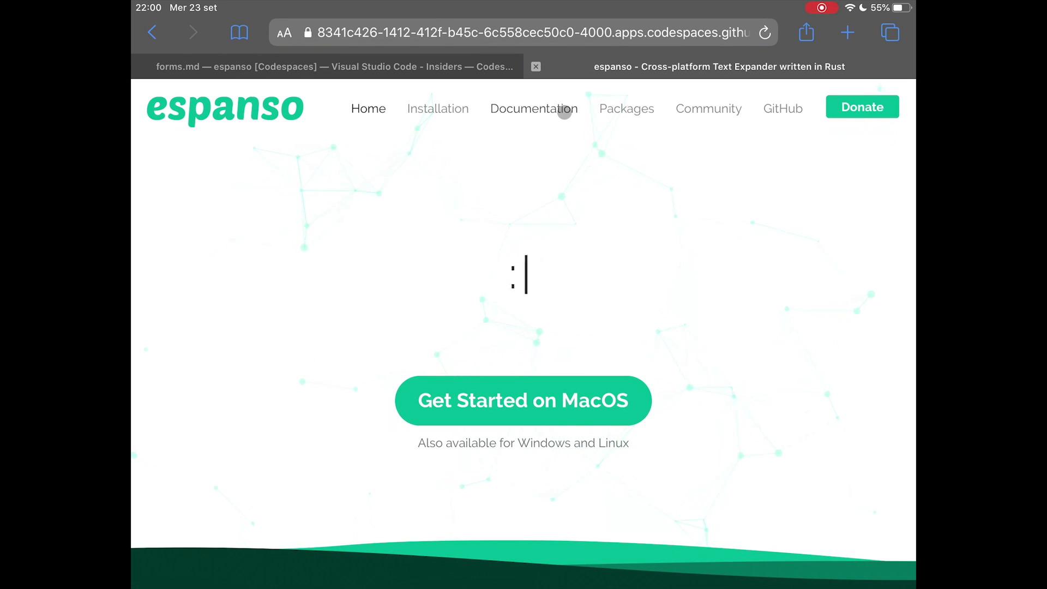
left_click(533, 108)
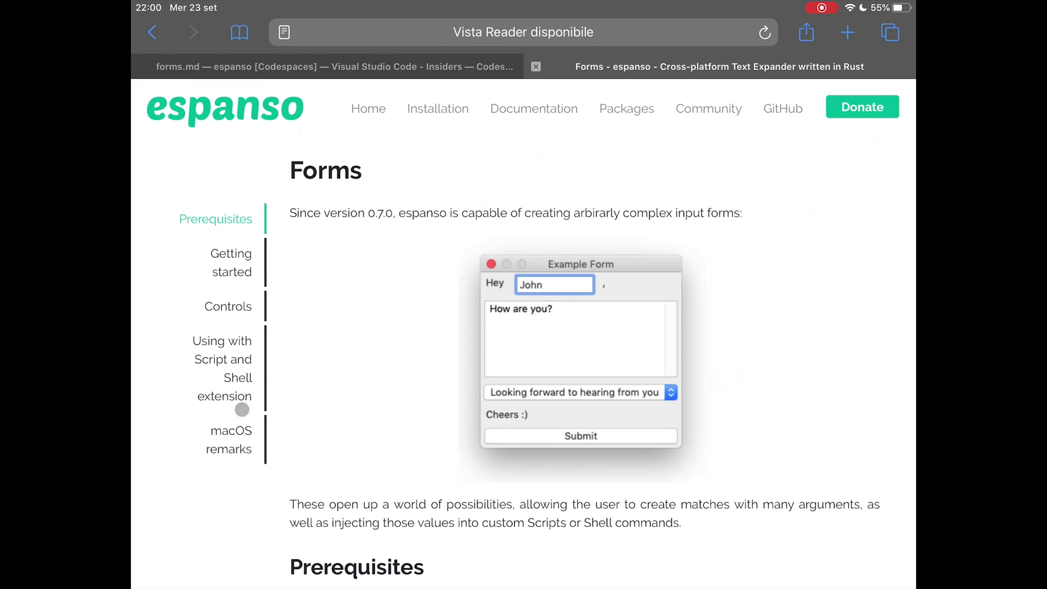
scroll("down", 3)
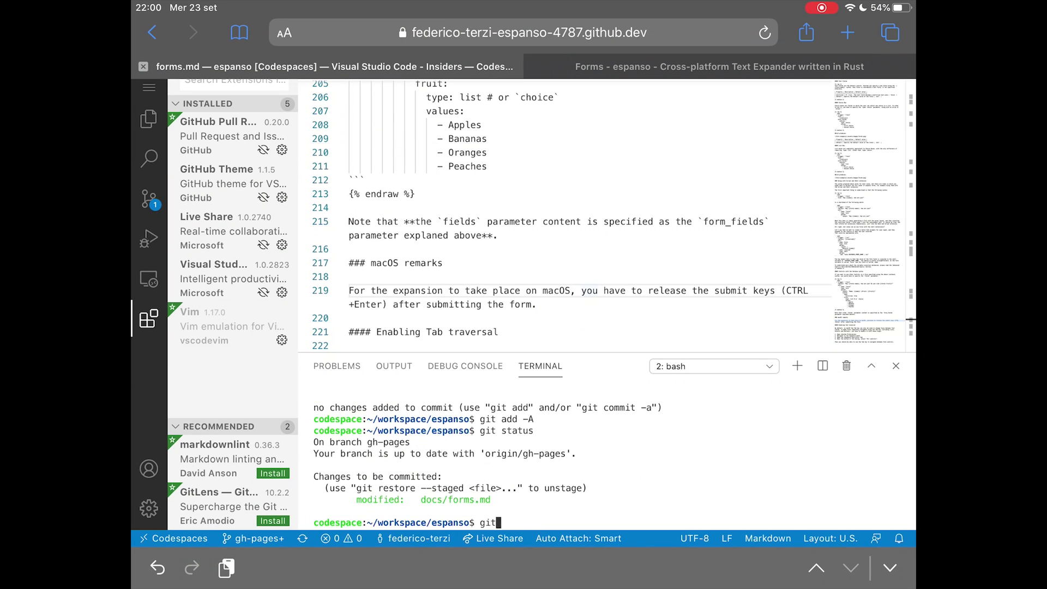
Commit forms.md as 'Include macOS remark in docs' and push it to gh-pages
type("commit -m \"Improve")
type("git push")
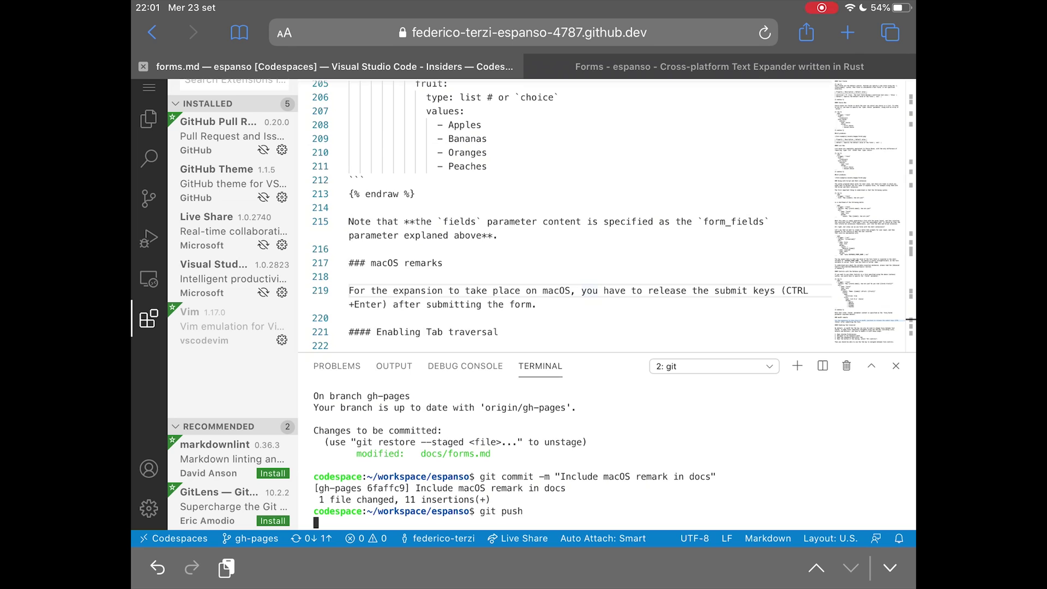
key("enter")
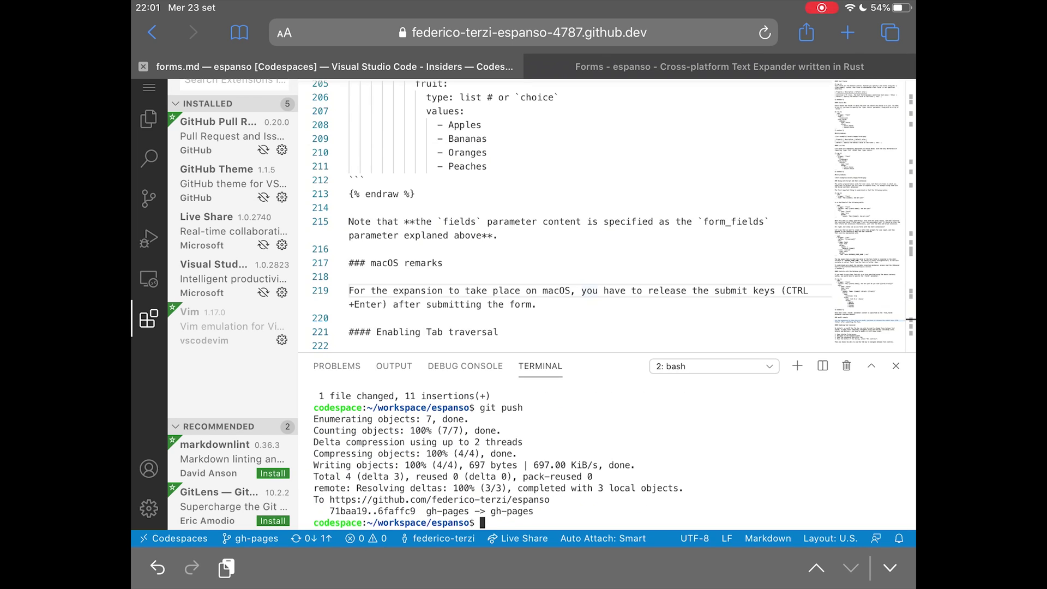
left_click(719, 66)
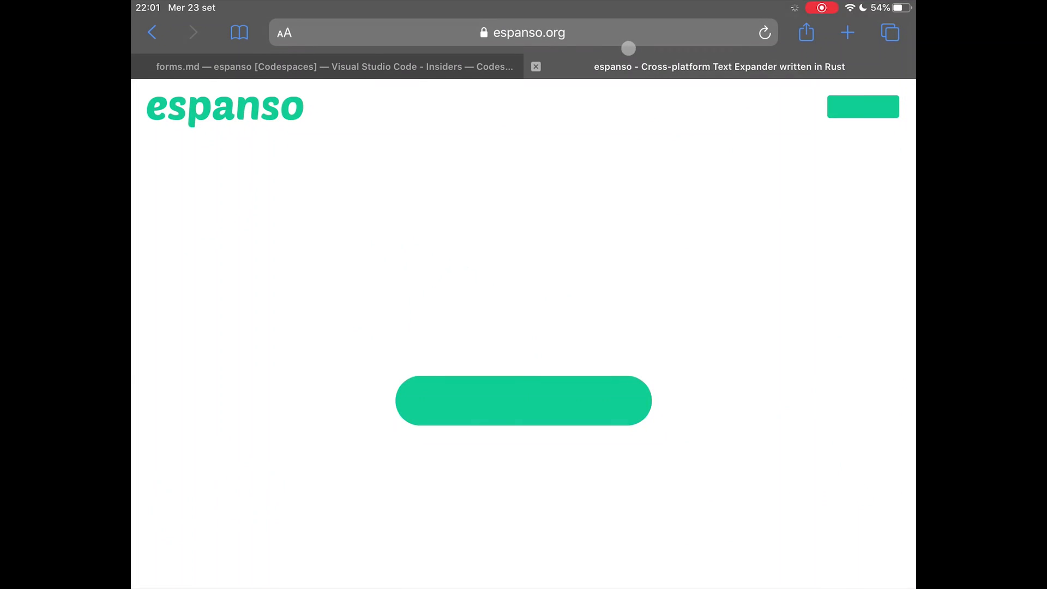
Open the live espanso.org documentation, then go to the GitHub codespaces list
left_click(522, 401)
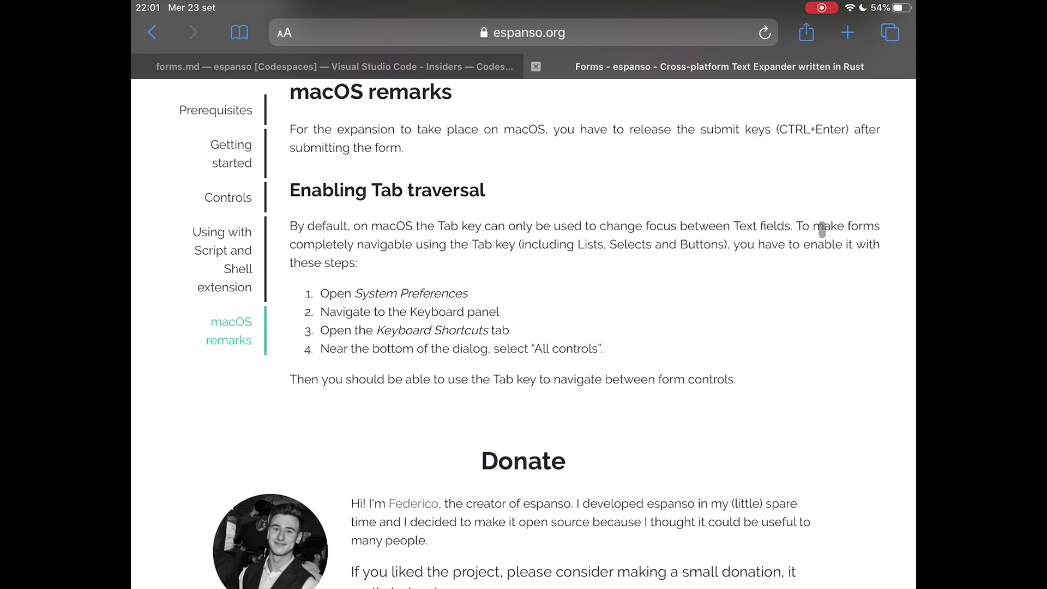
left_click(334, 66)
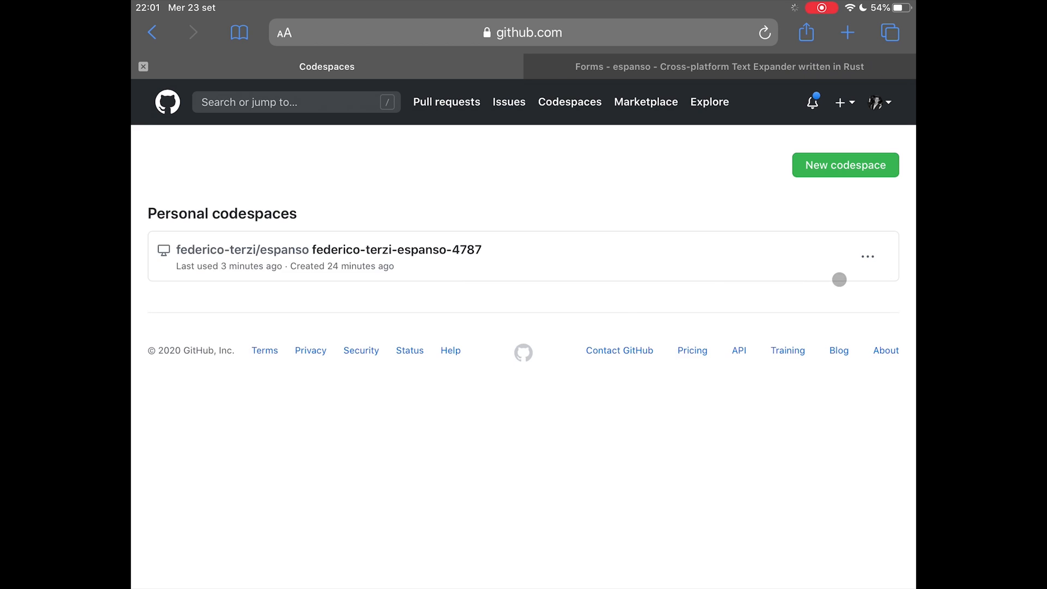
Delete the espanso codespace, confirming despite its unpushed changes
left_click(867, 256)
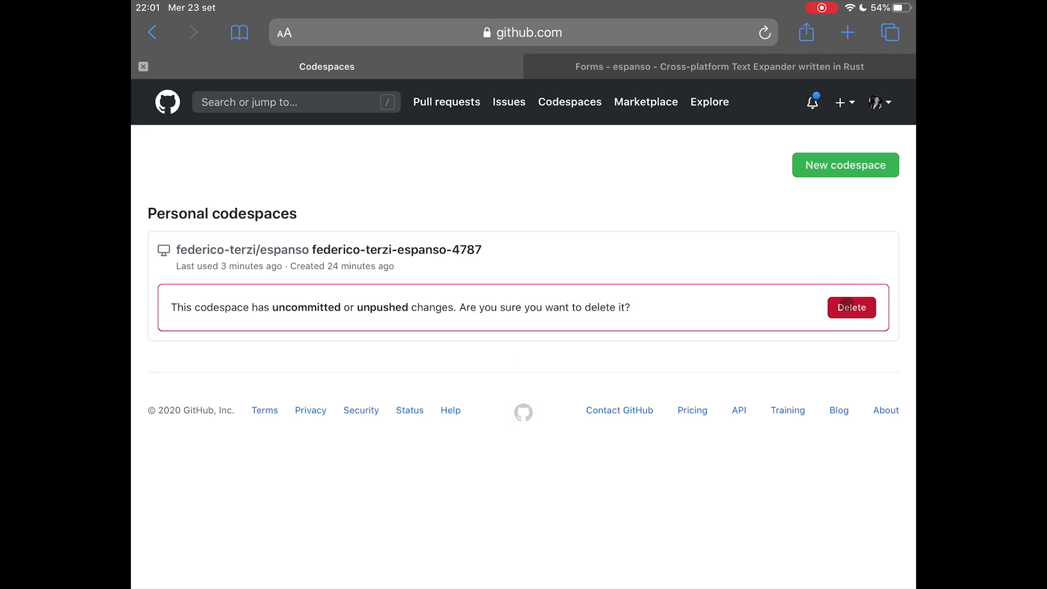
left_click(851, 307)
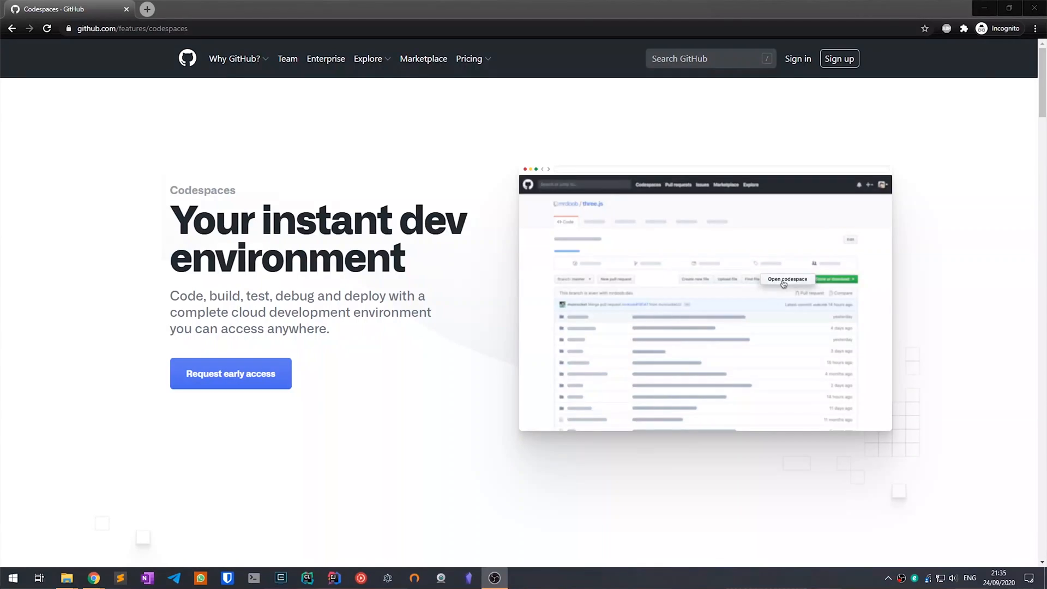
Request early access from the Codespaces feature page
left_click(230, 373)
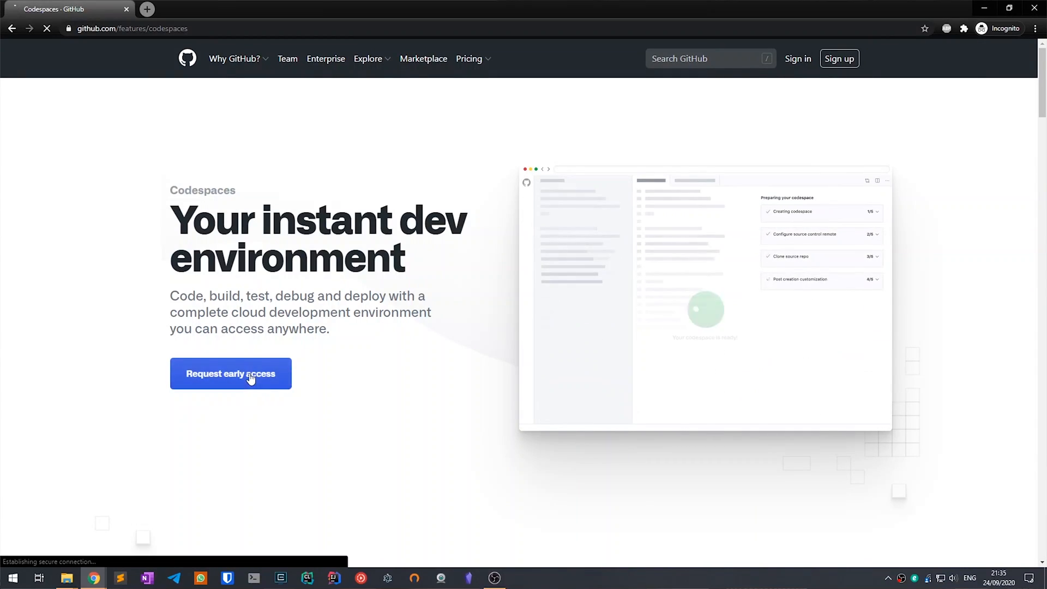
left_click(230, 373)
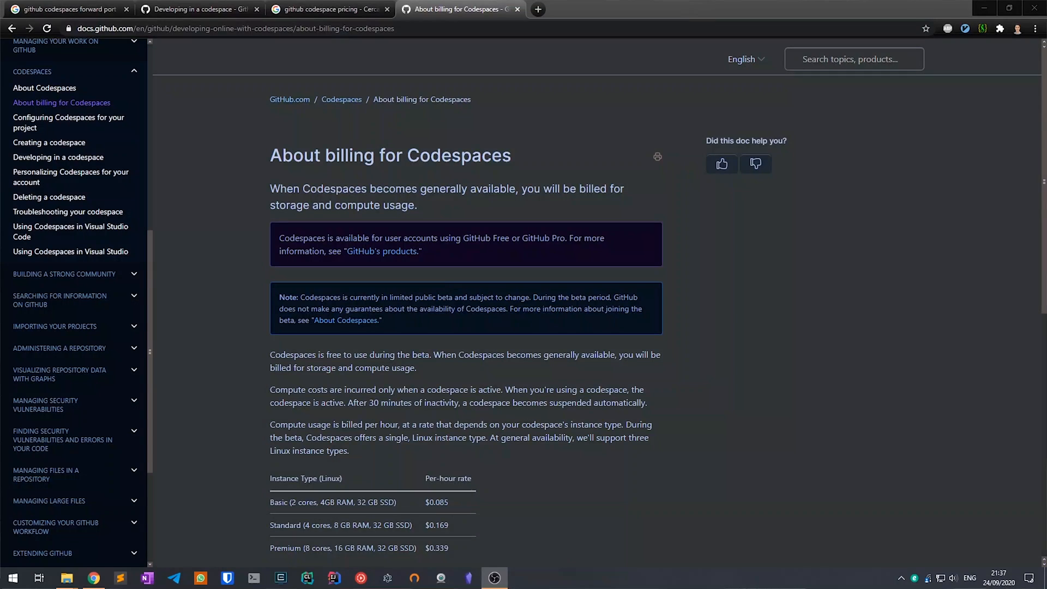
scroll("down", 3)
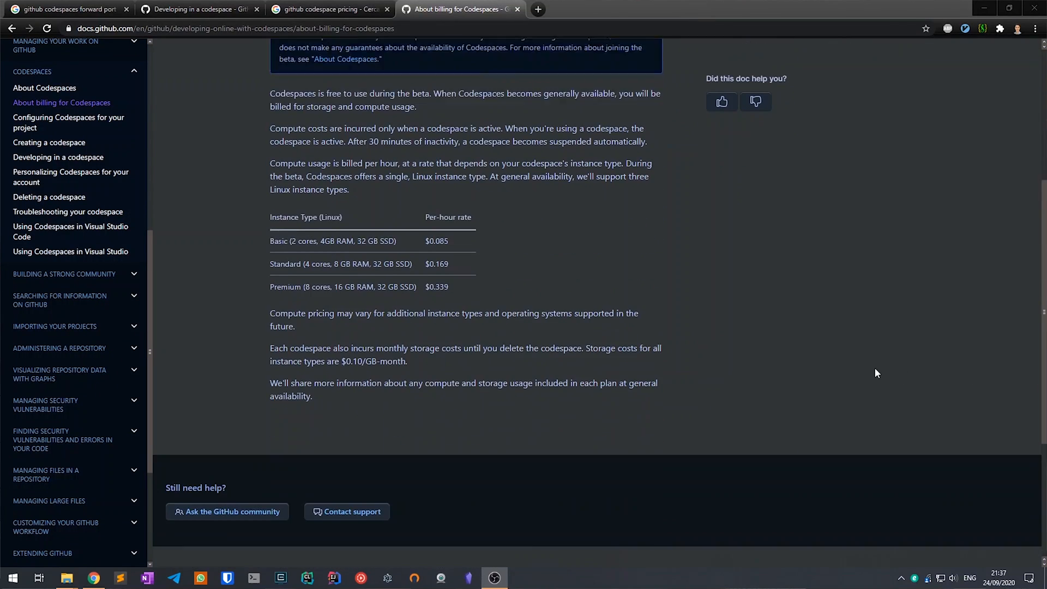
scroll("down", 3)
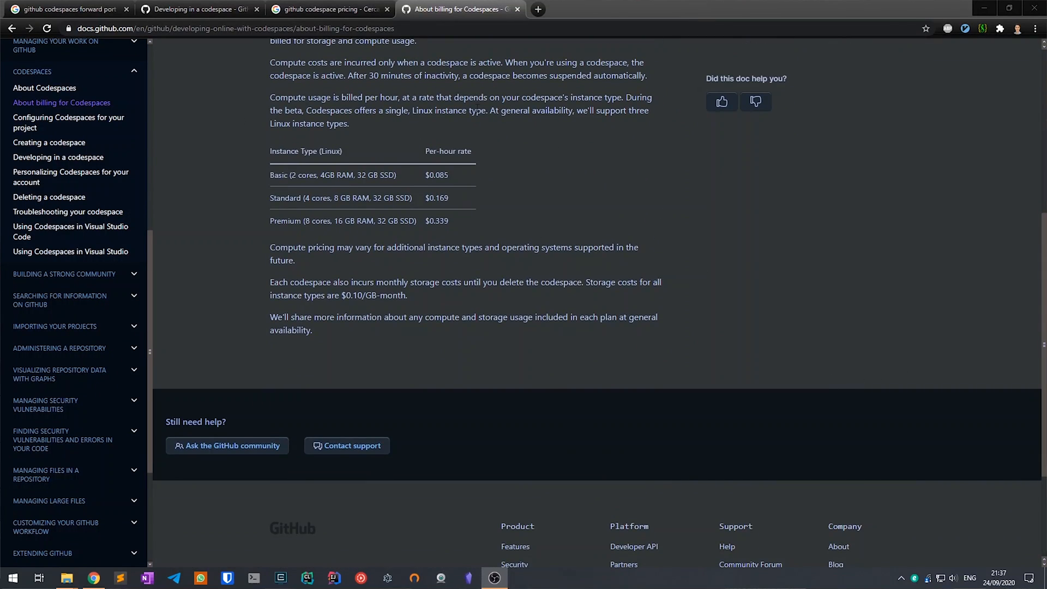
mouse_move(511, 160)
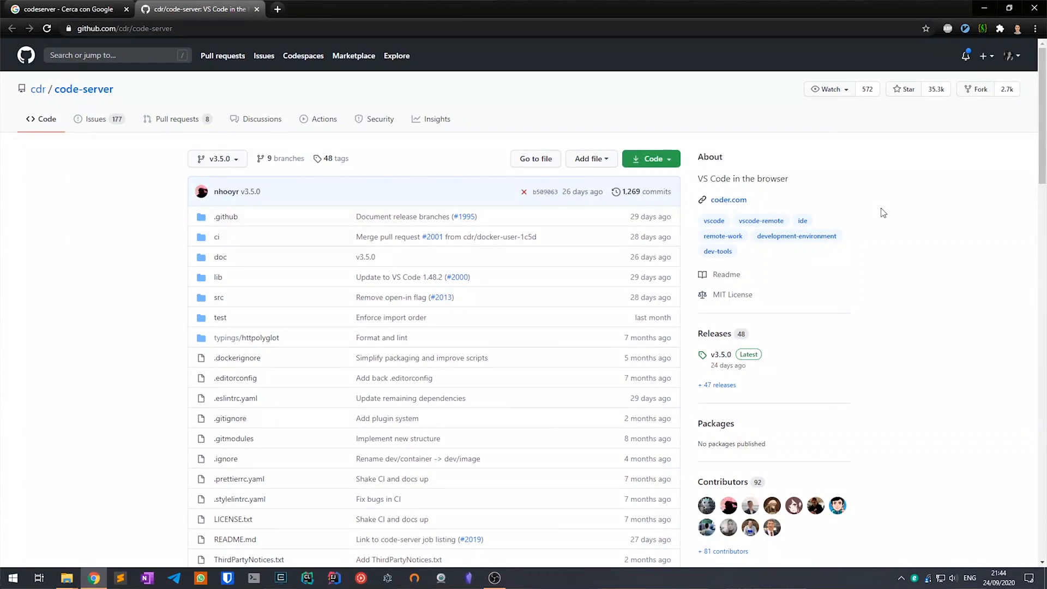
Scroll the cdr/code-server README to Getting Started and open the ./doc/guide.md link
scroll("down", 3)
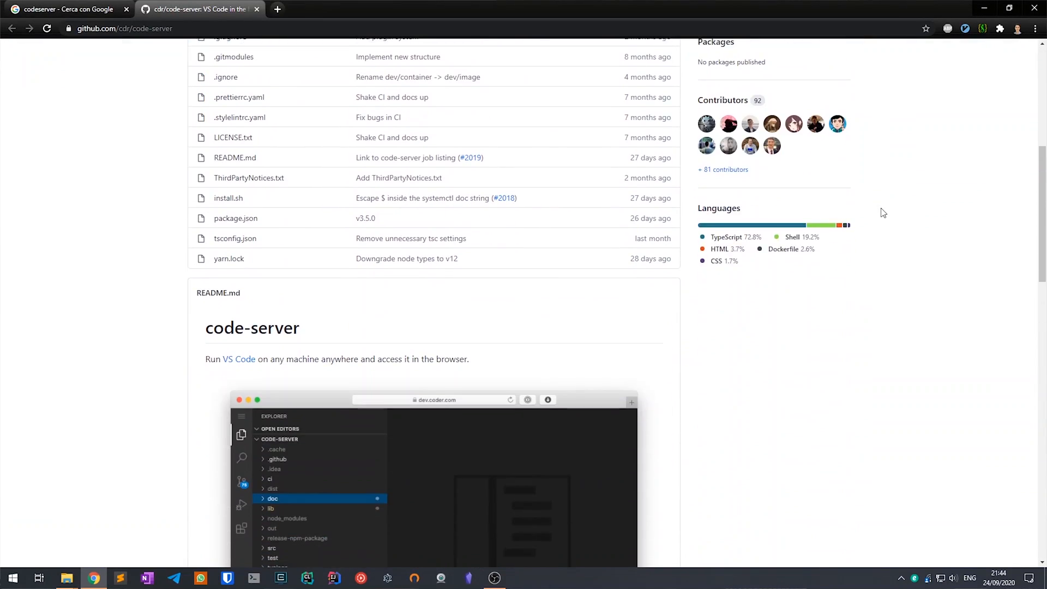
scroll("down", 3)
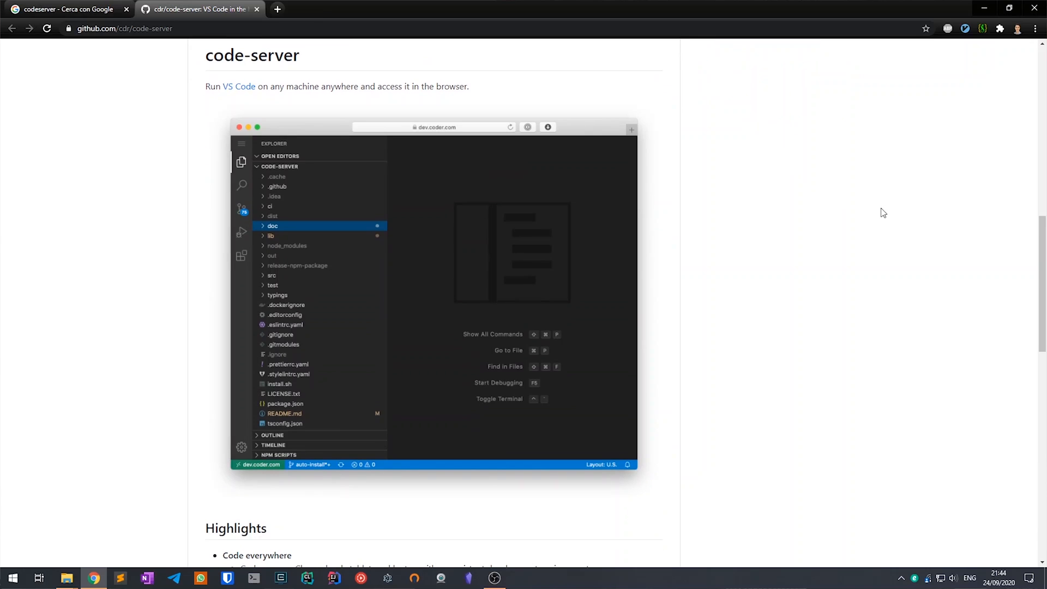
scroll("down", 3)
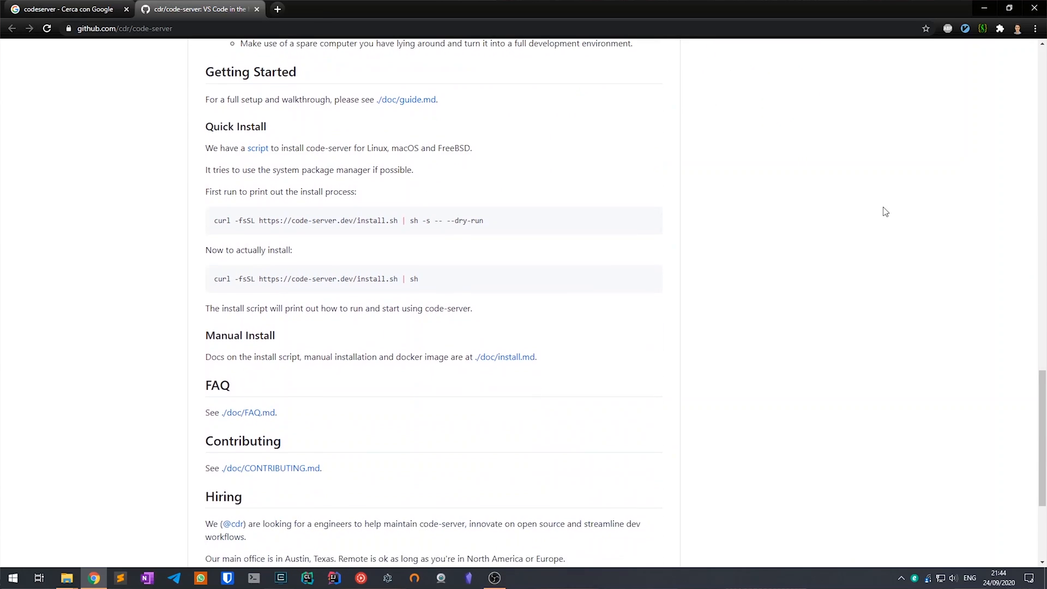
scroll("down", 3)
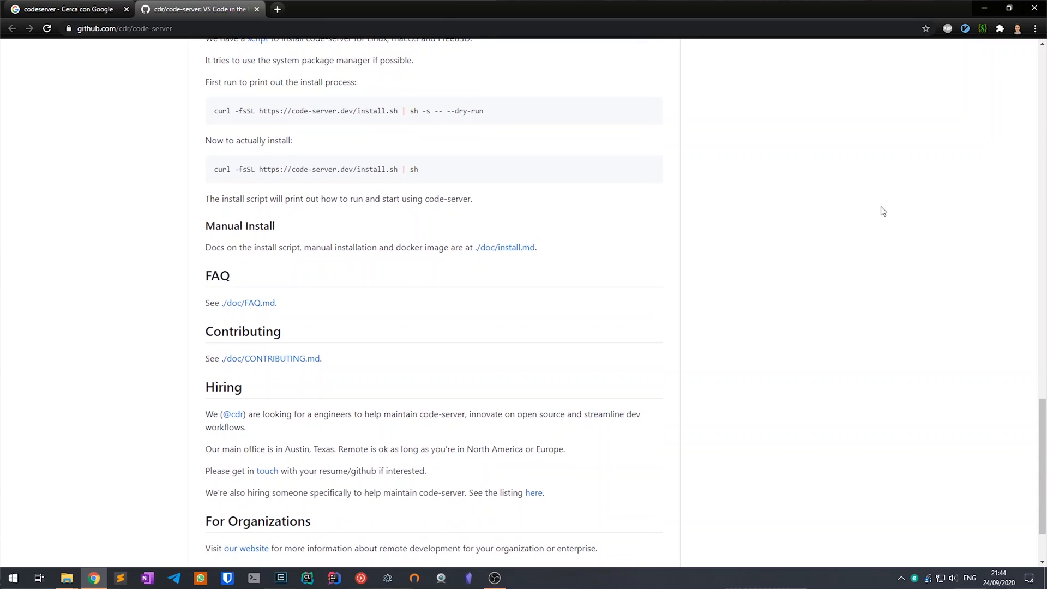
scroll("up", 3)
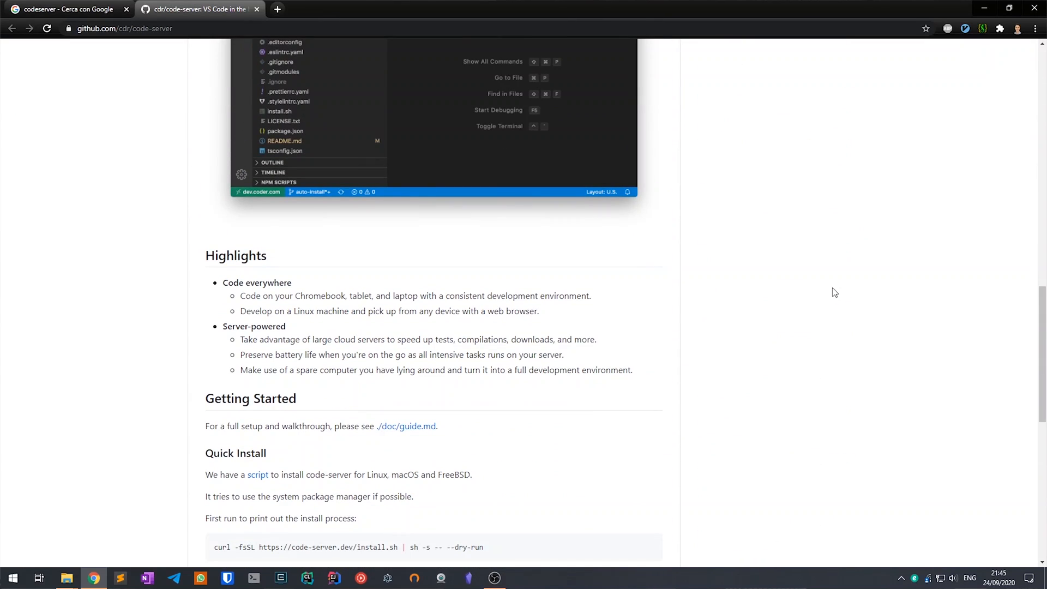
left_click(405, 425)
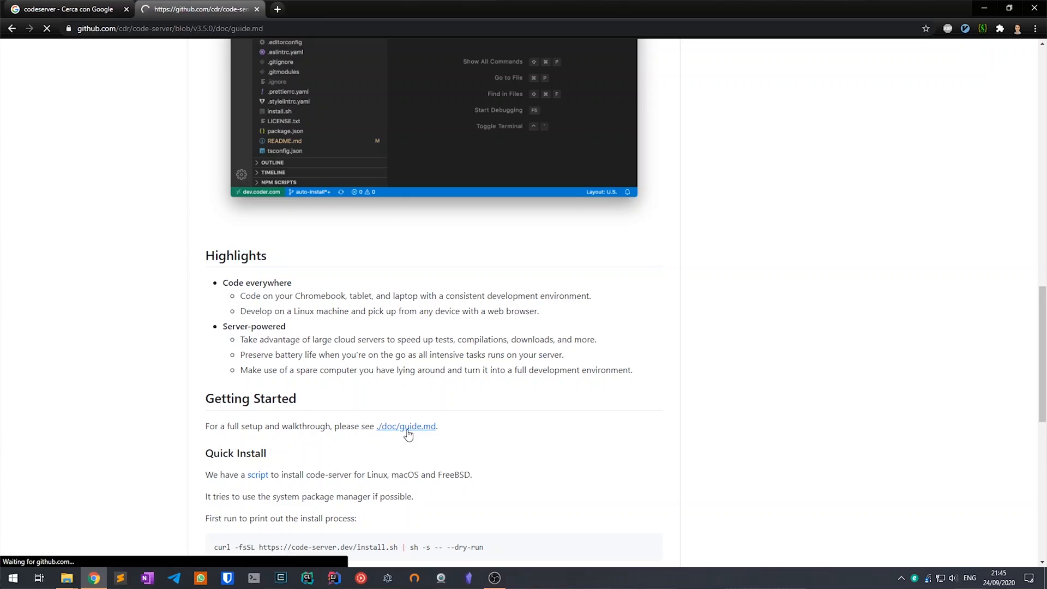
left_click(405, 426)
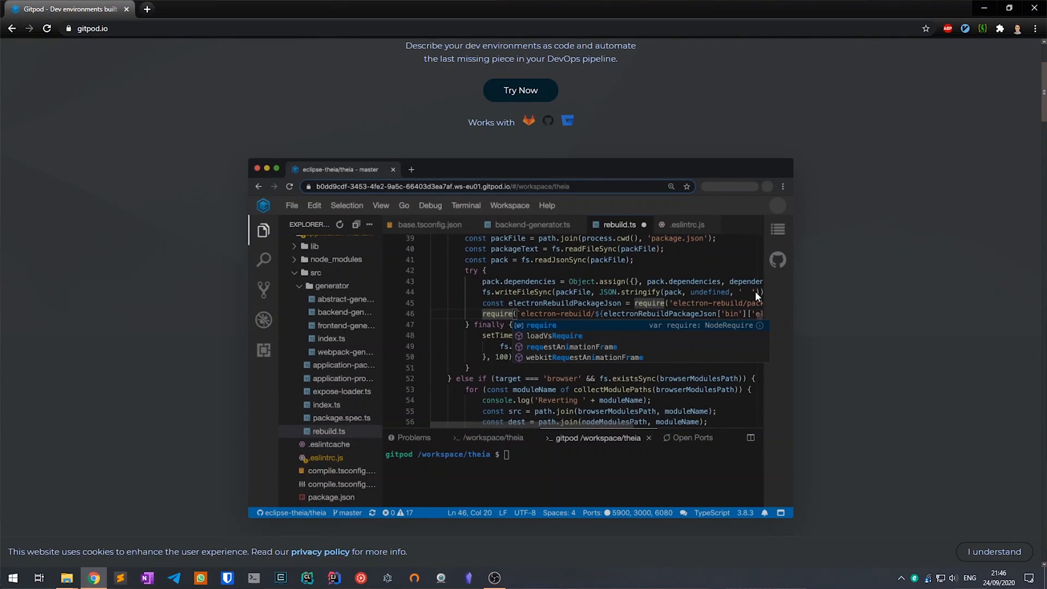
Scroll down through the gitpod.io home page
scroll("down", 3)
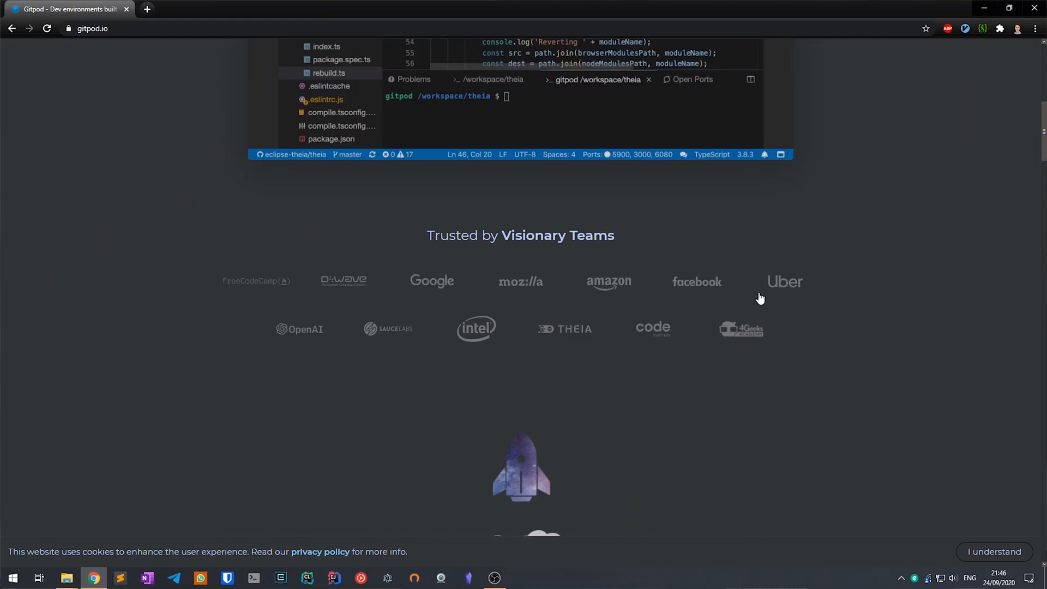
scroll("down", 3)
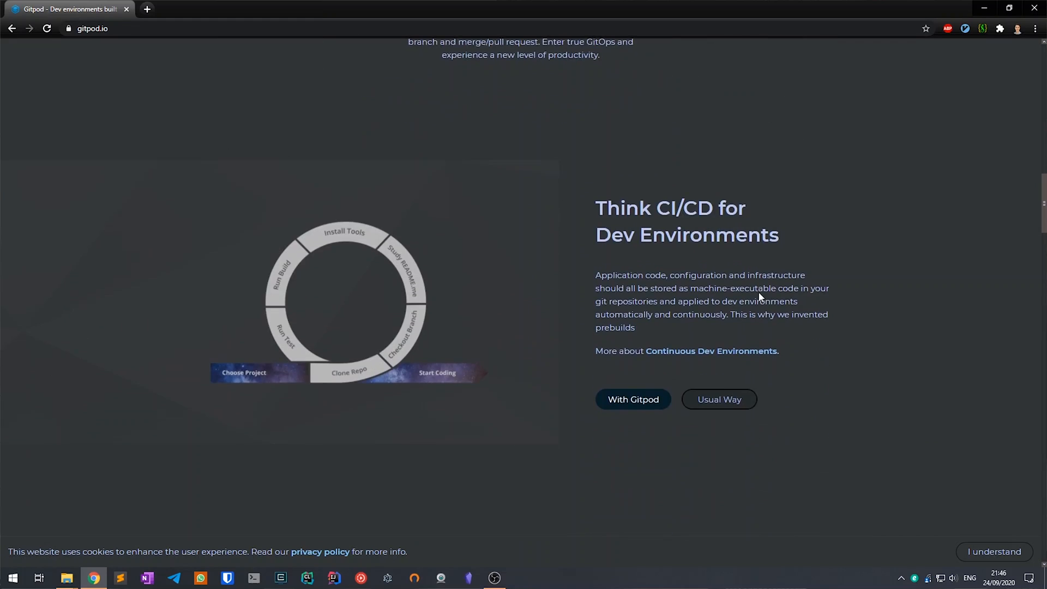
scroll("down", 3)
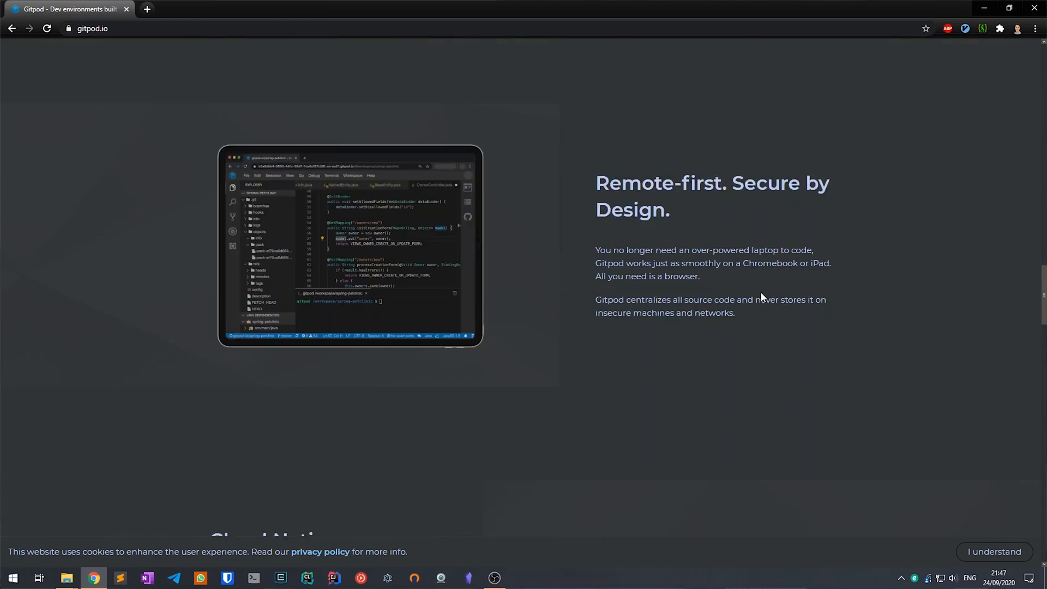
scroll("down", 3)
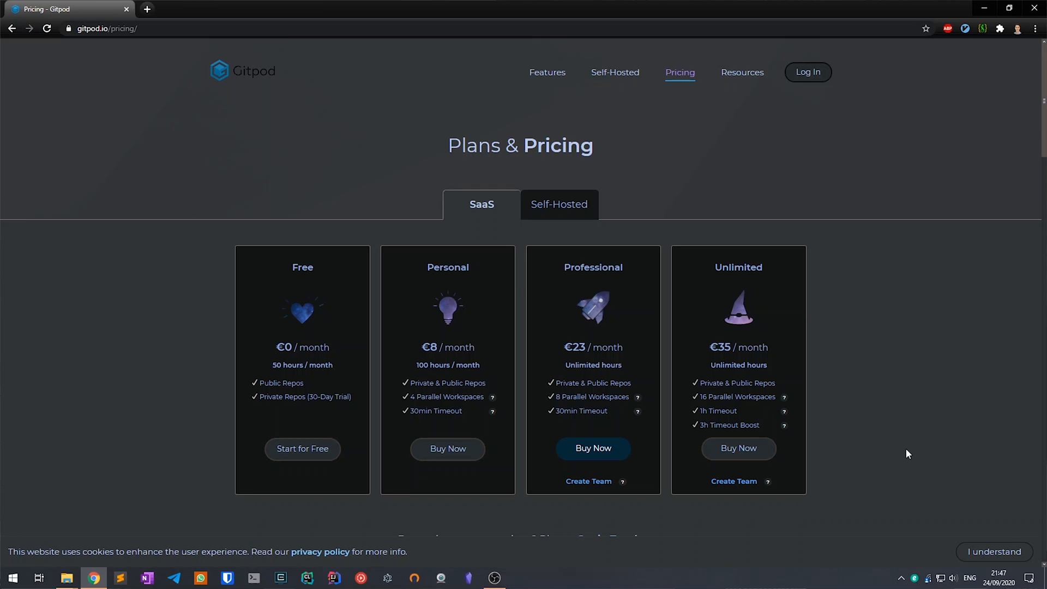
mouse_move(907, 451)
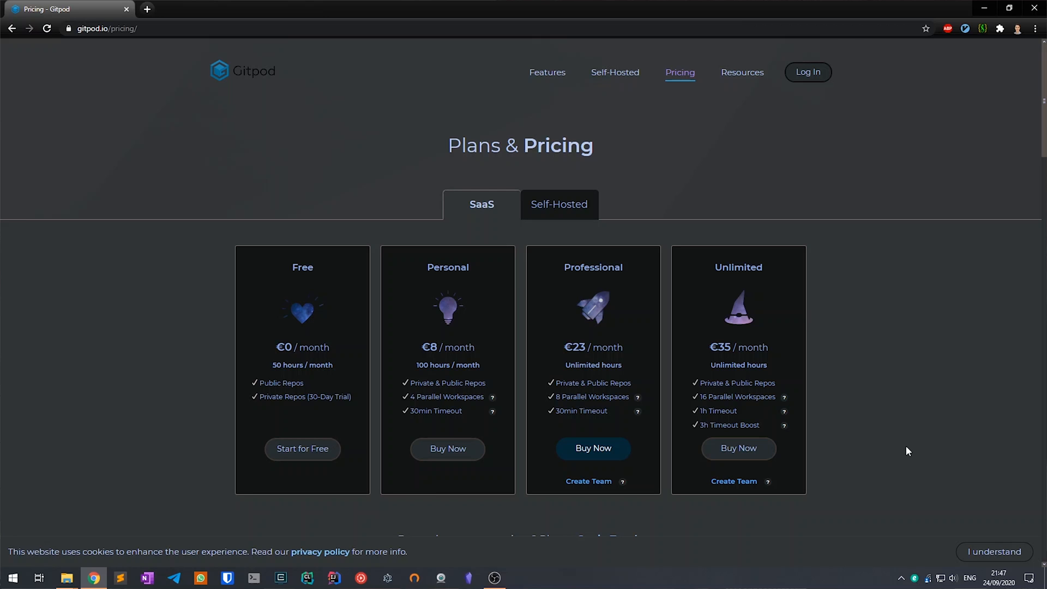